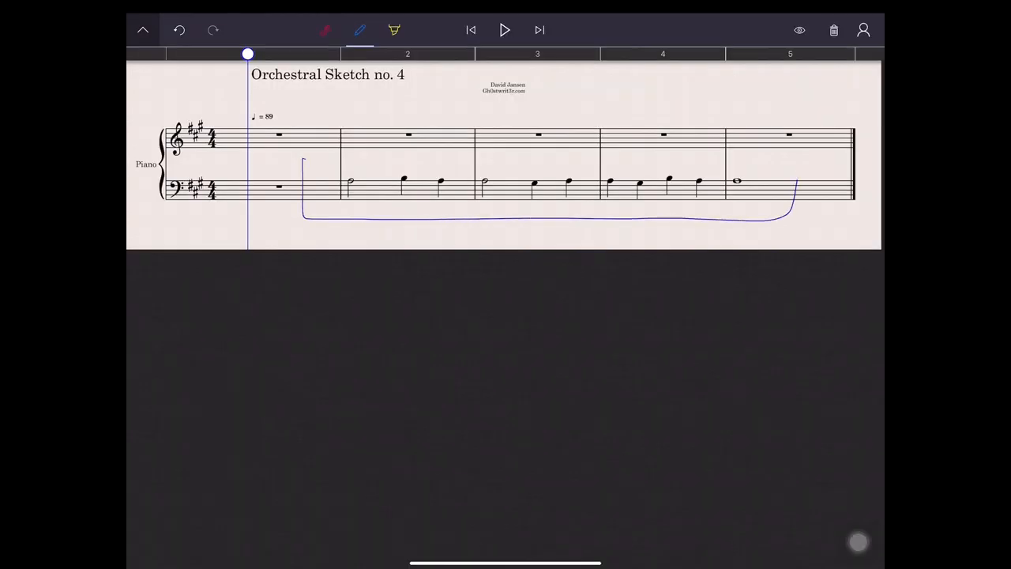
- Label the boxed bass line 'Cantus Firmus = CF' and write 'Pattern' above bar 2
left_click_drag(300, 146, 798, 166)
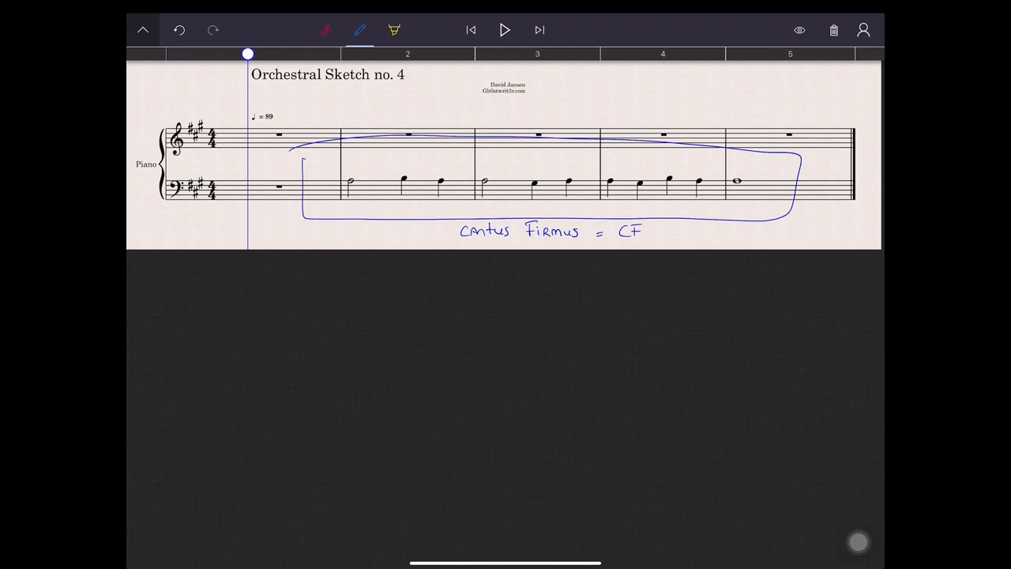
left_click_drag(368, 99, 371, 118)
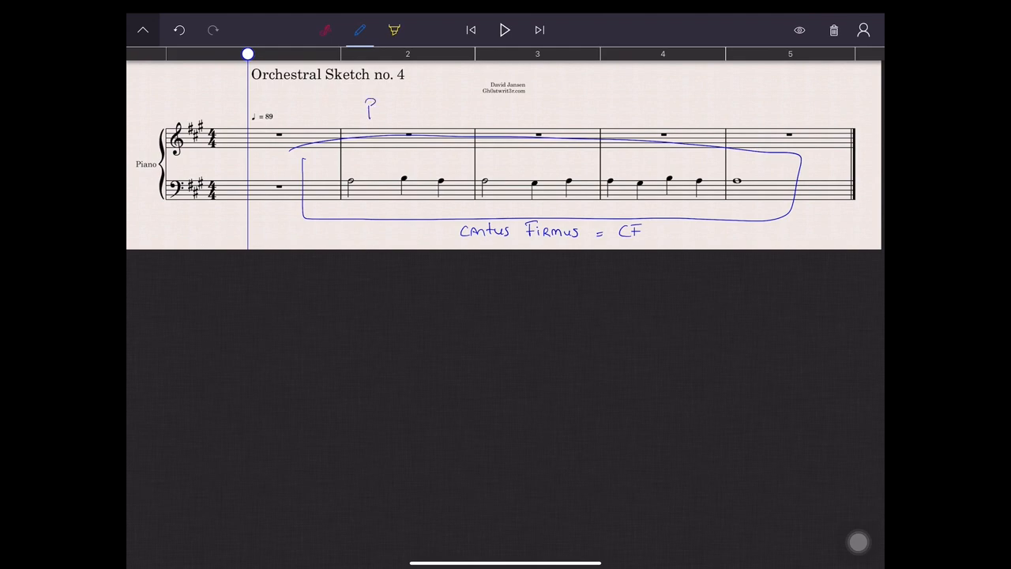
left_click_drag(363, 115, 407, 115)
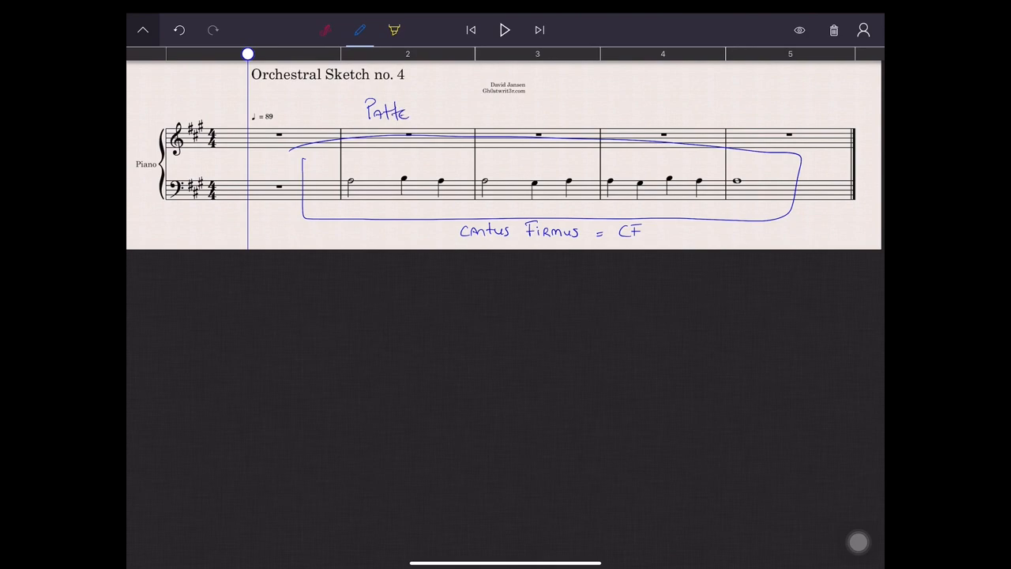
left_click_drag(405, 115, 426, 111)
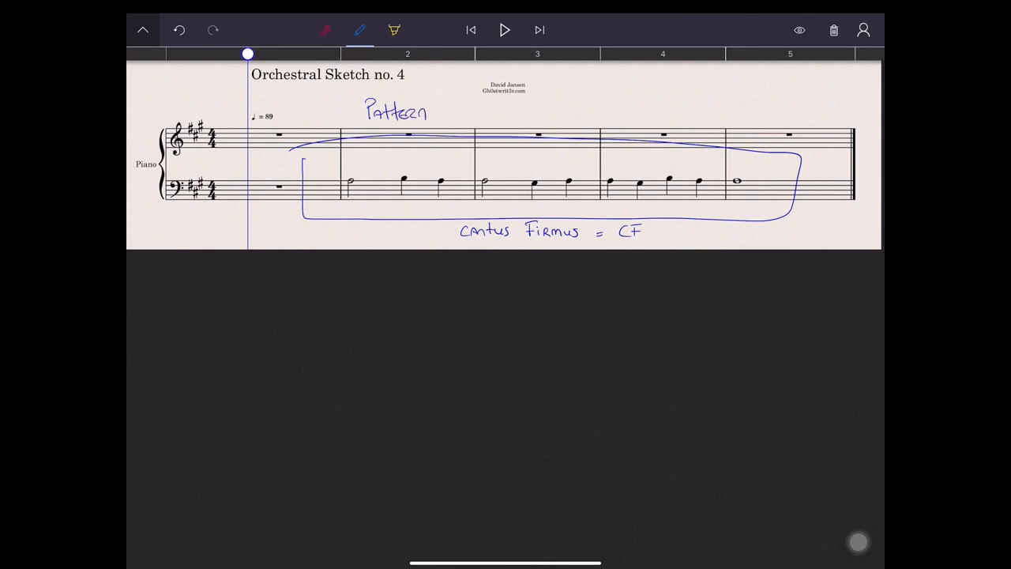
- Mark the bass steps, write 'mirror', circle bass notes in bars 2–4, and play back
left_click_drag(356, 177, 383, 175)
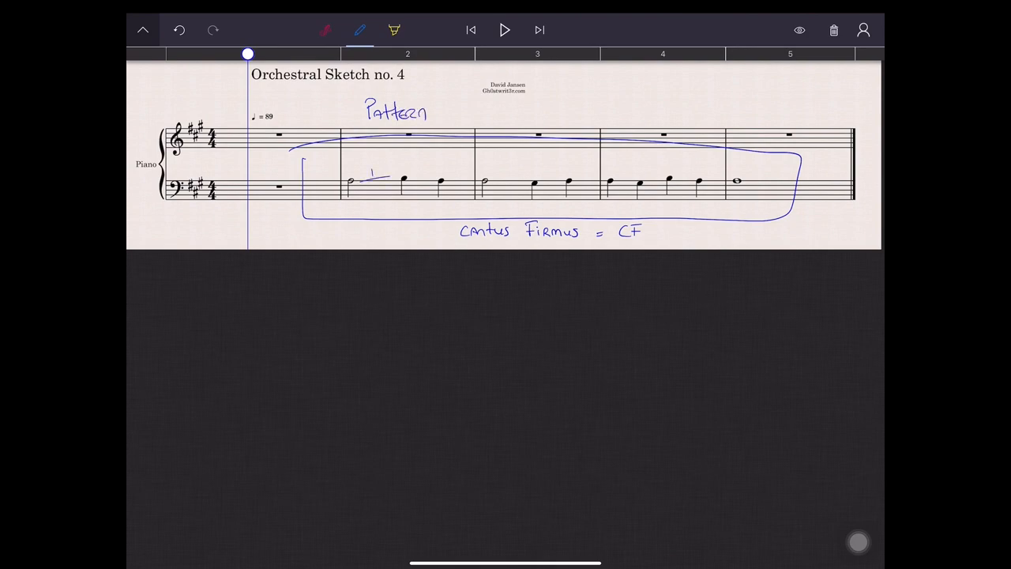
left_click_drag(403, 178, 466, 180)
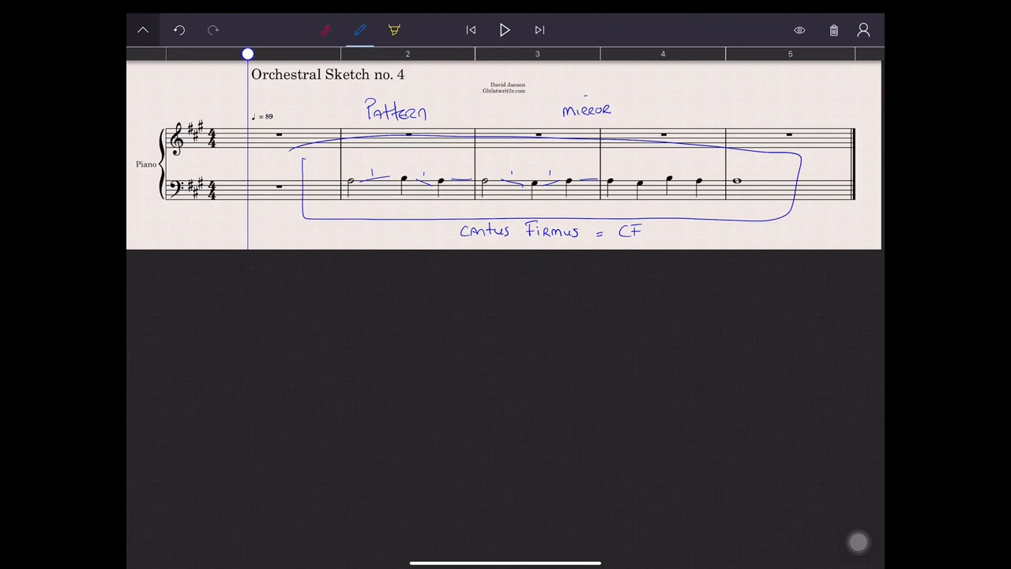
left_click_drag(609, 188, 612, 177)
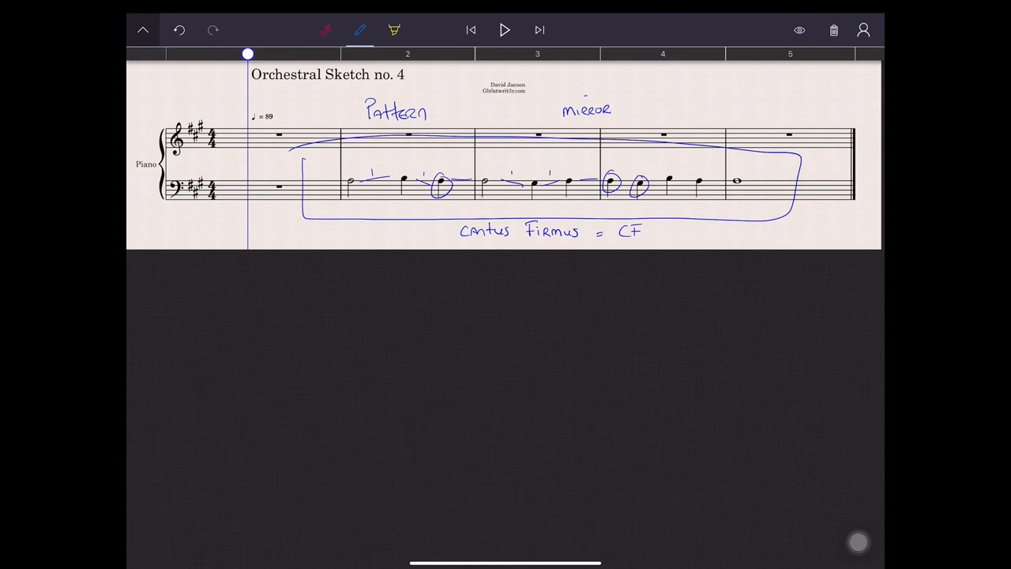
left_click_drag(533, 186, 672, 178)
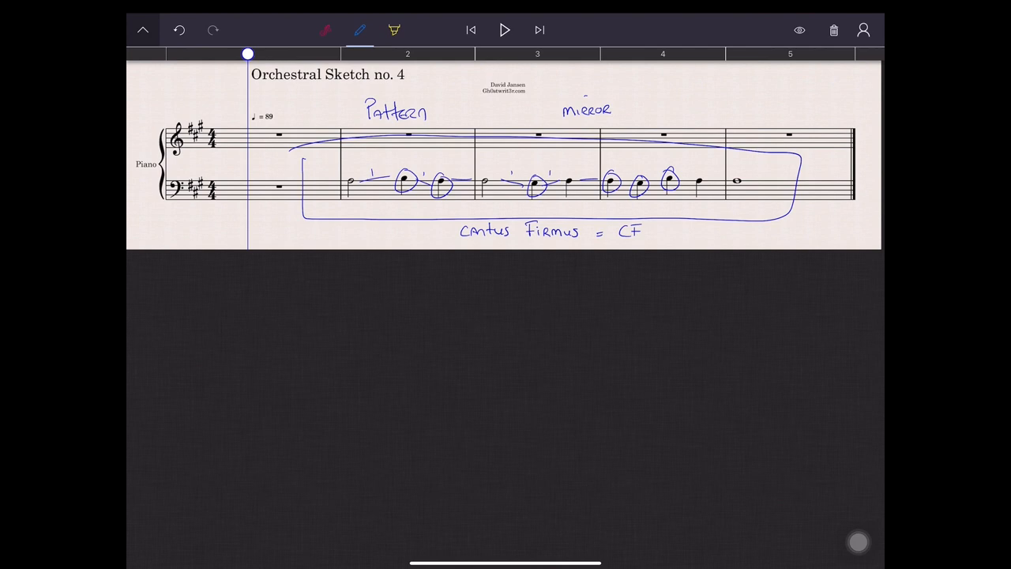
left_click(505, 30)
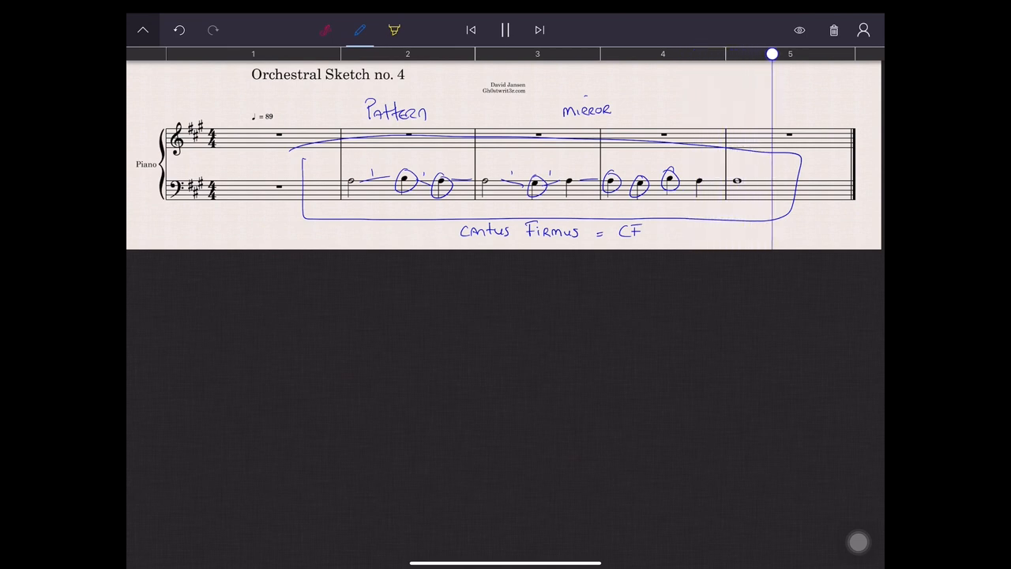
- Stop playback of the annotated cantus firmus passage
left_click(504, 30)
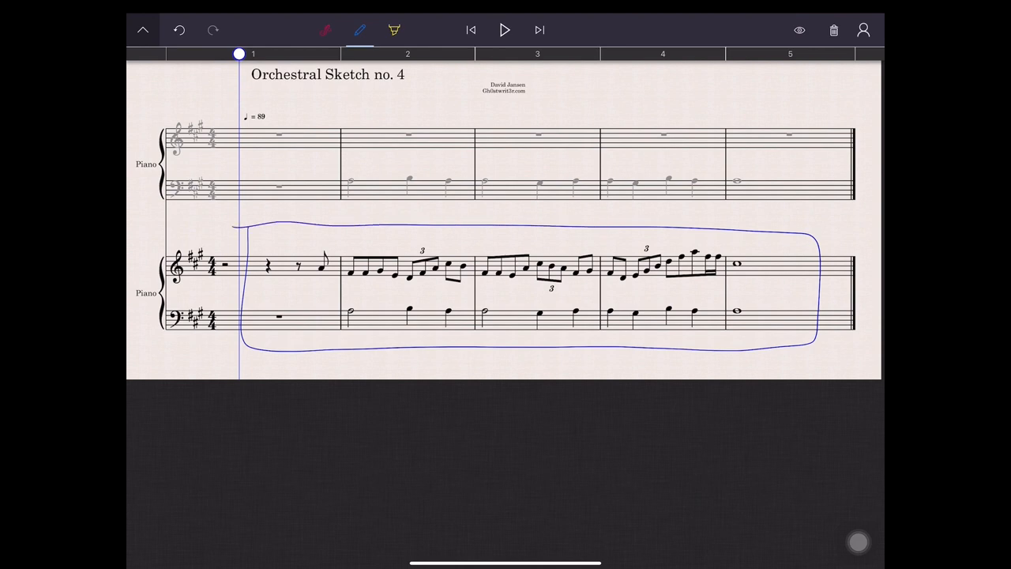
- Head the melody system 'intervals, motion, counterpoint' and box aligned notes as 1:1, 1:2, 1:3
left_click_drag(513, 217, 541, 214)
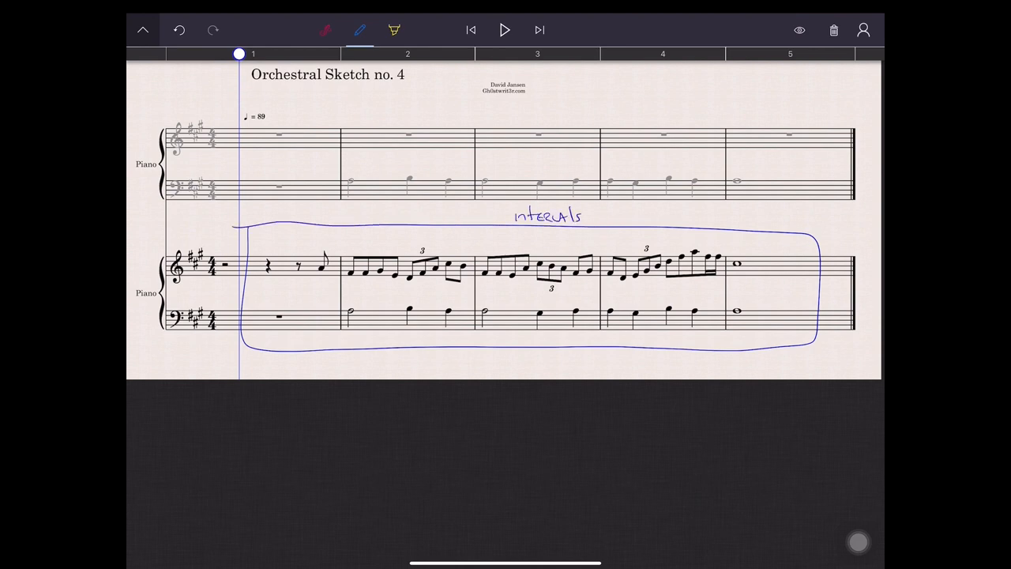
type("not")
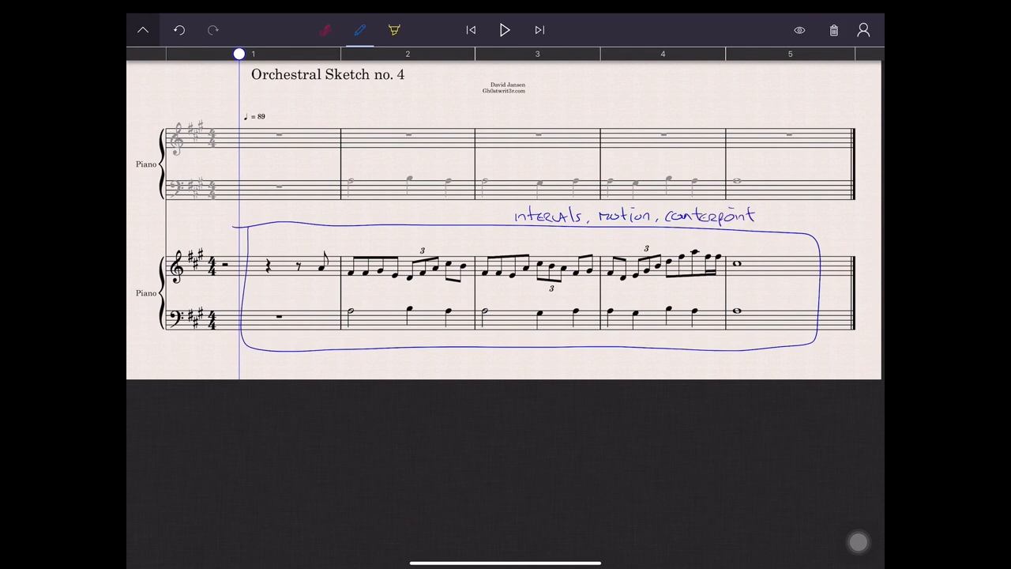
left_click_drag(723, 253, 742, 323)
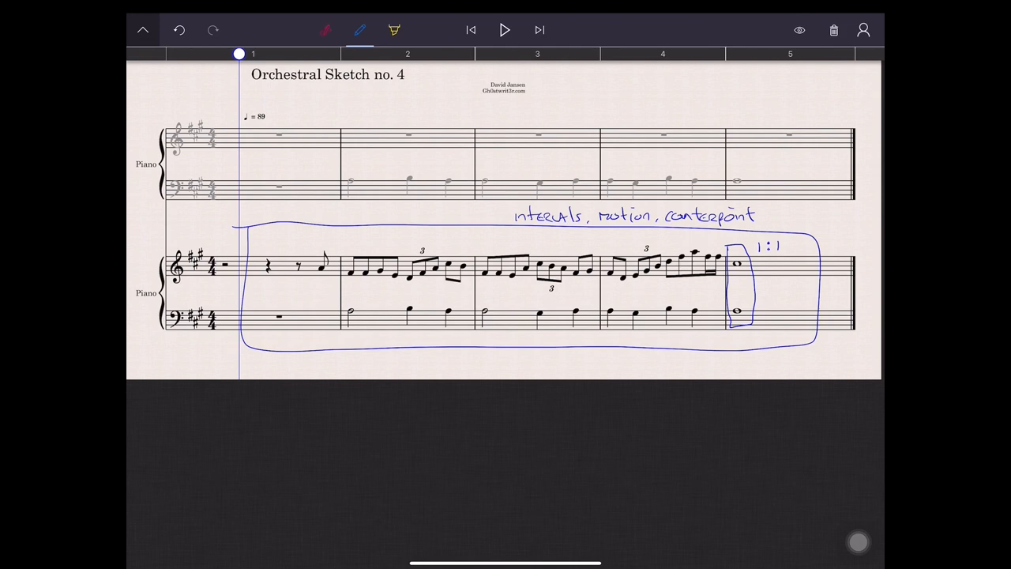
left_click_drag(613, 245, 612, 339)
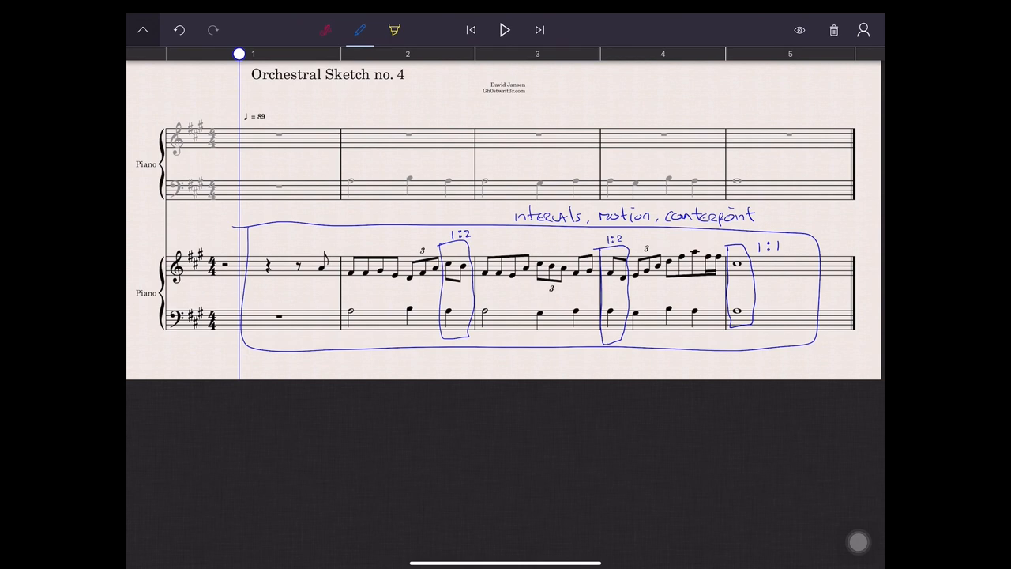
left_click_drag(403, 241, 423, 335)
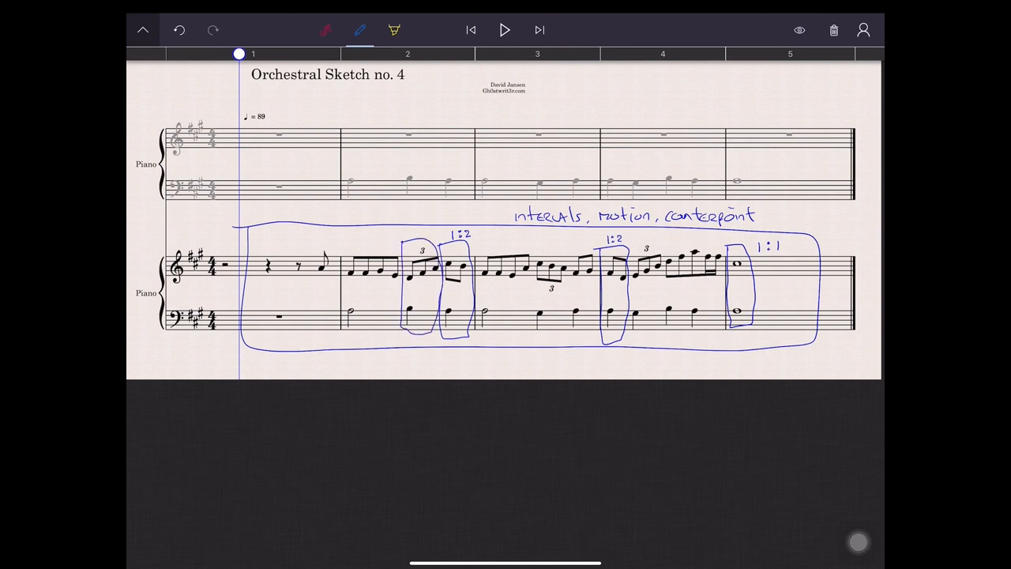
left_click_drag(631, 253, 644, 336)
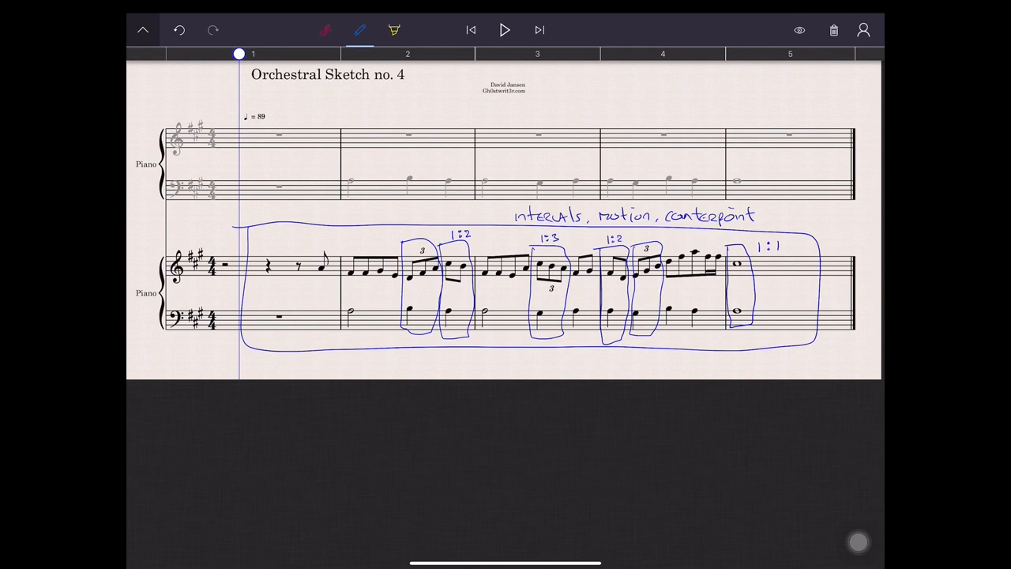
left_click_drag(335, 237, 399, 340)
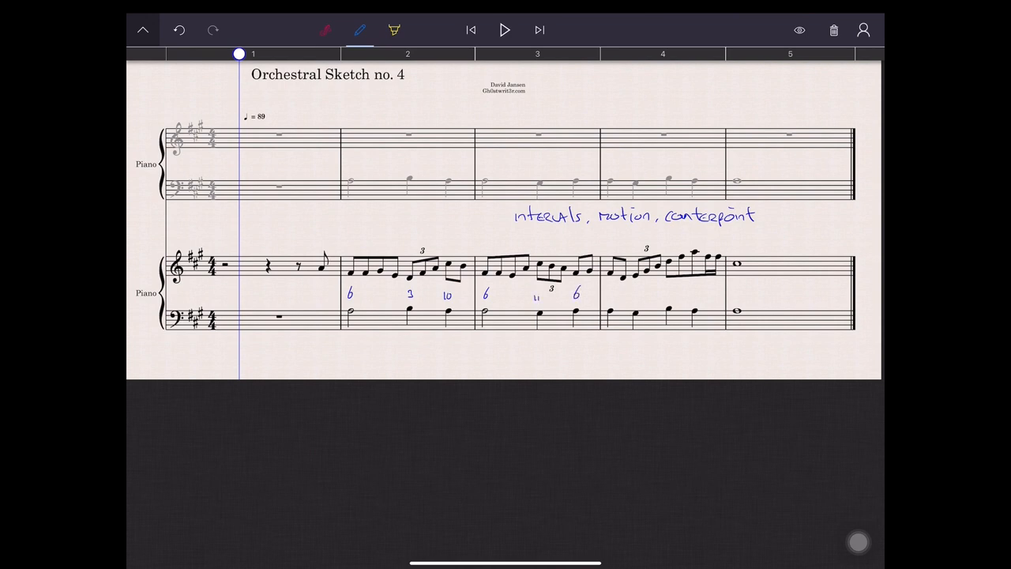
- Write interval numbers 6, 6, 10, 8 and 10 between the treble and bass staves
type("6")
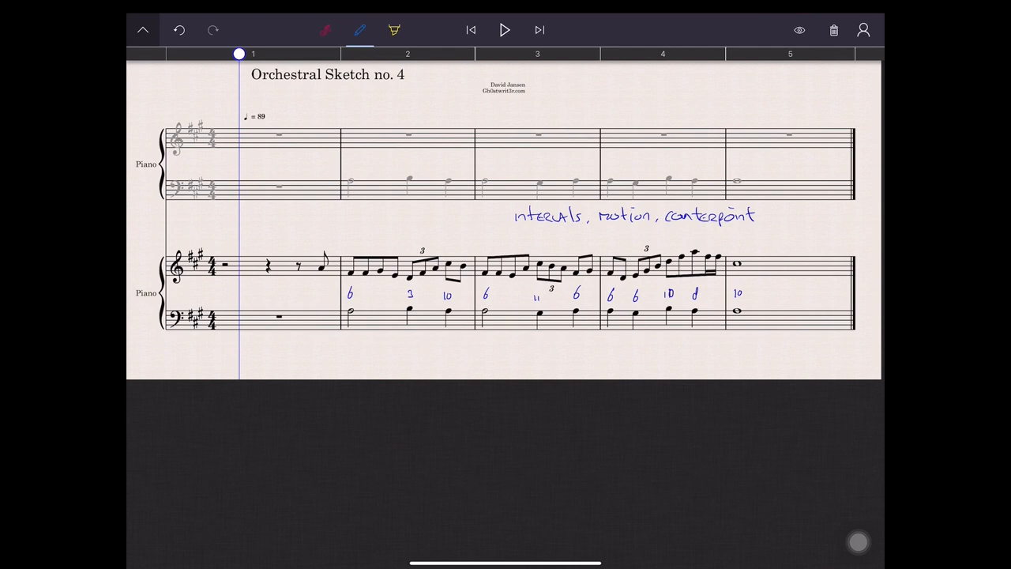
- Draw lines connecting successive bass notes from bar 2 through bar 5
left_click_drag(357, 310, 384, 307)
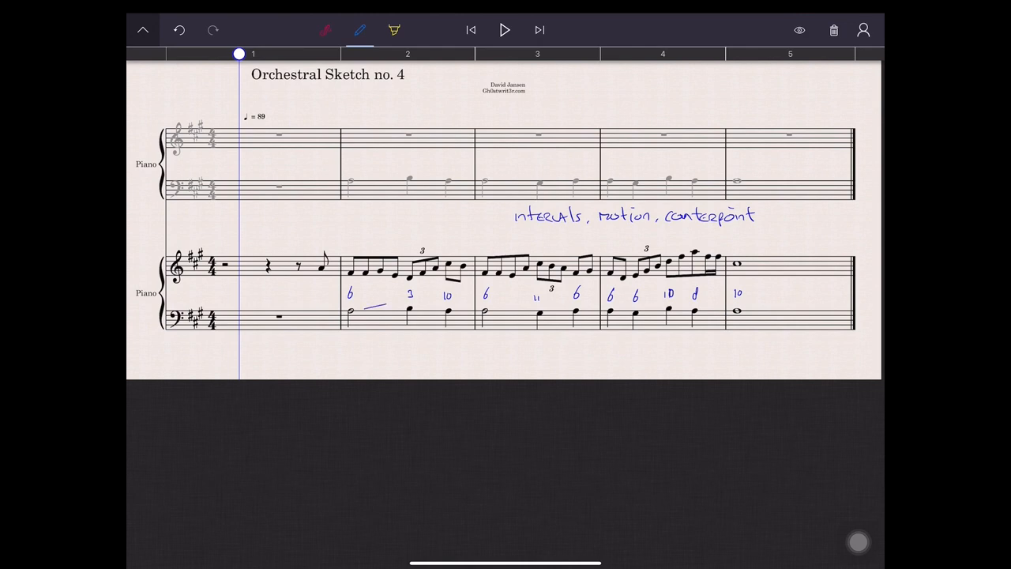
left_click_drag(352, 312, 470, 308)
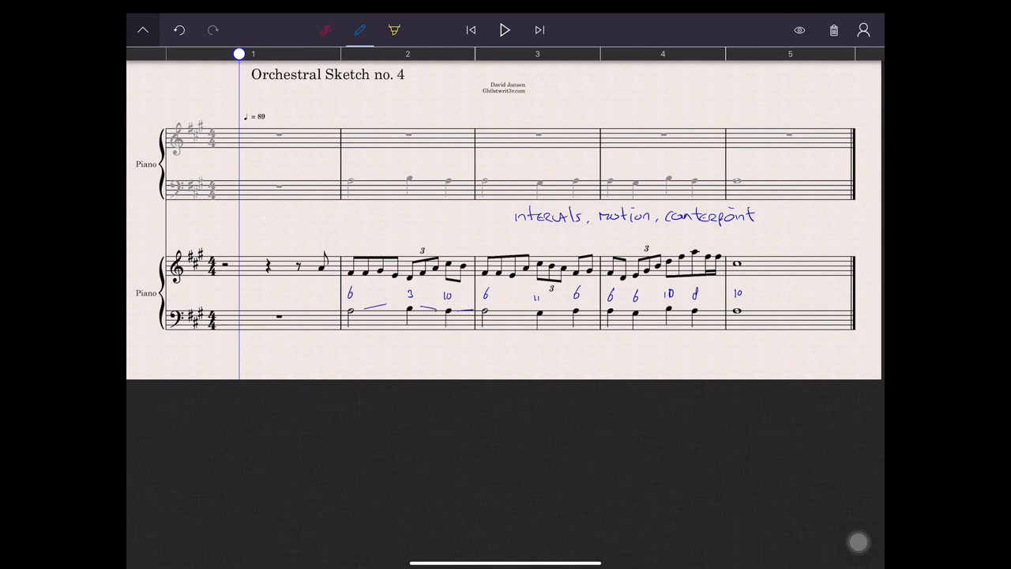
left_click_drag(482, 314, 565, 315)
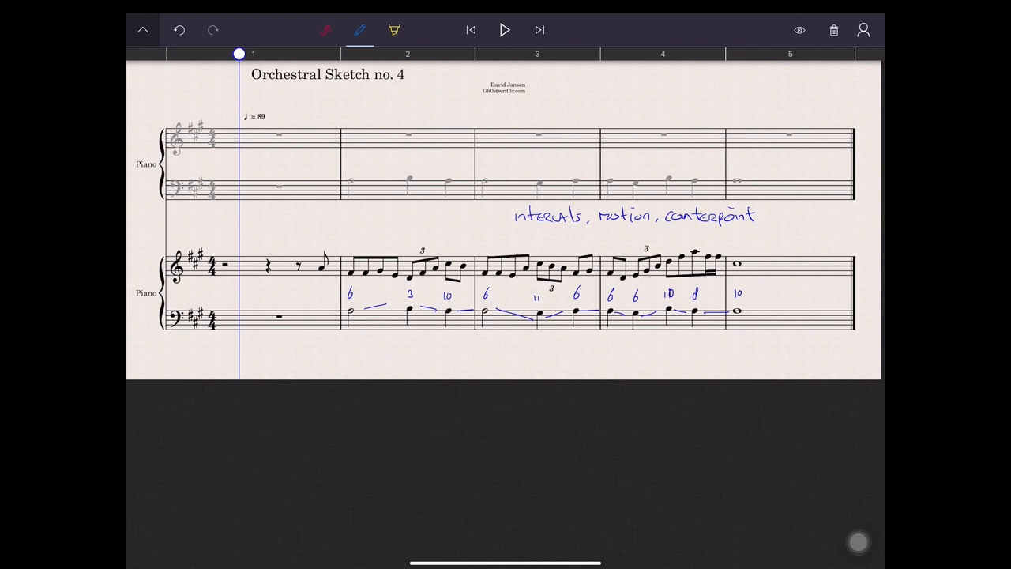
- Draw arcs over the melody note groups in bars 2–5
left_click_drag(355, 239, 402, 253)
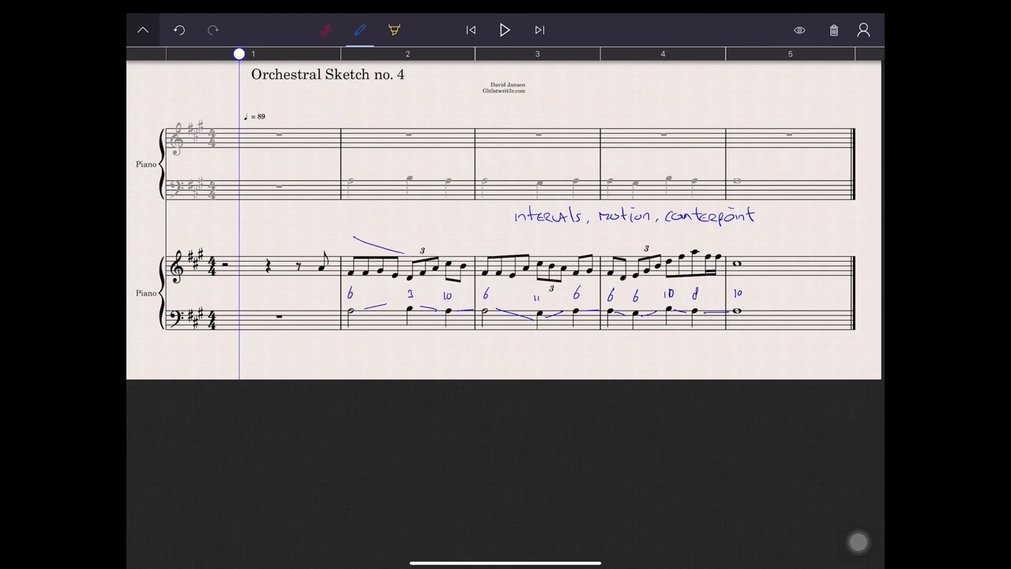
left_click_drag(367, 237, 443, 249)
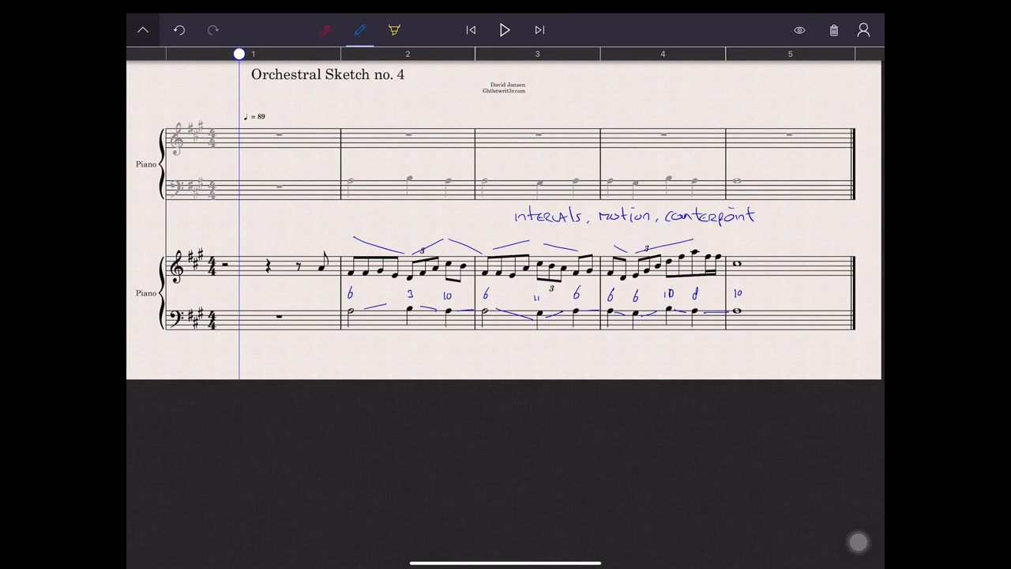
left_click_drag(687, 249, 734, 252)
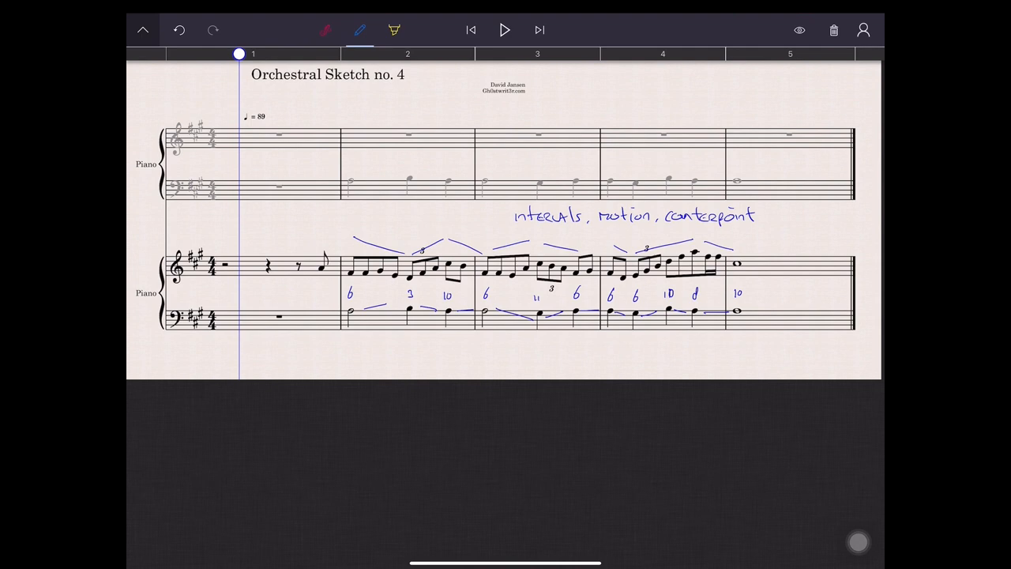
- Play back the sketch version with two added single-staff piano rhythm parts
left_click(504, 30)
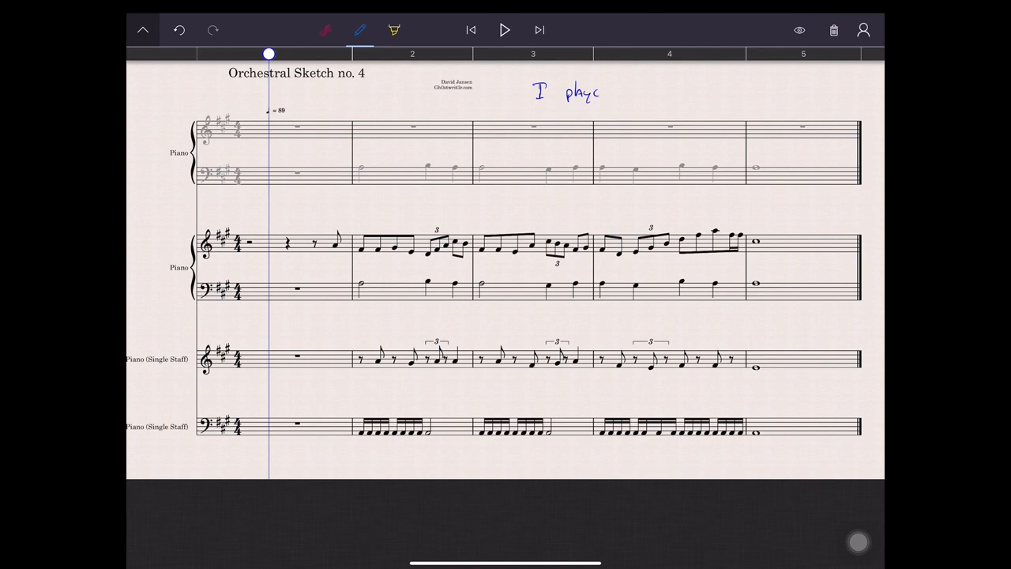
- Write 'I played the drums', 'Rhythm!!', 'Connect!!', 'OFF beat', box opening rhythm bars, play back
left_click_drag(600, 91, 640, 91)
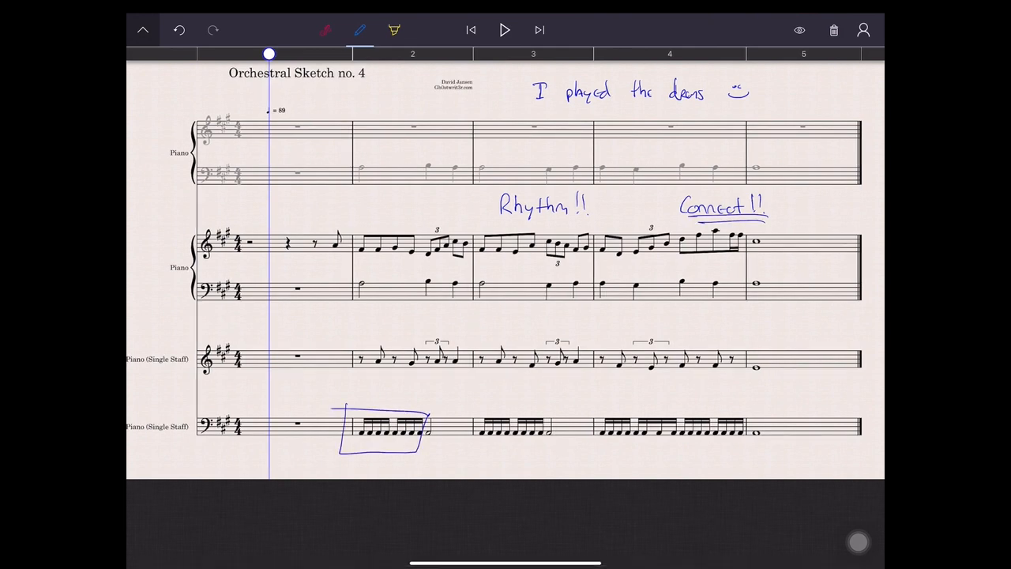
left_click_drag(347, 340, 474, 372)
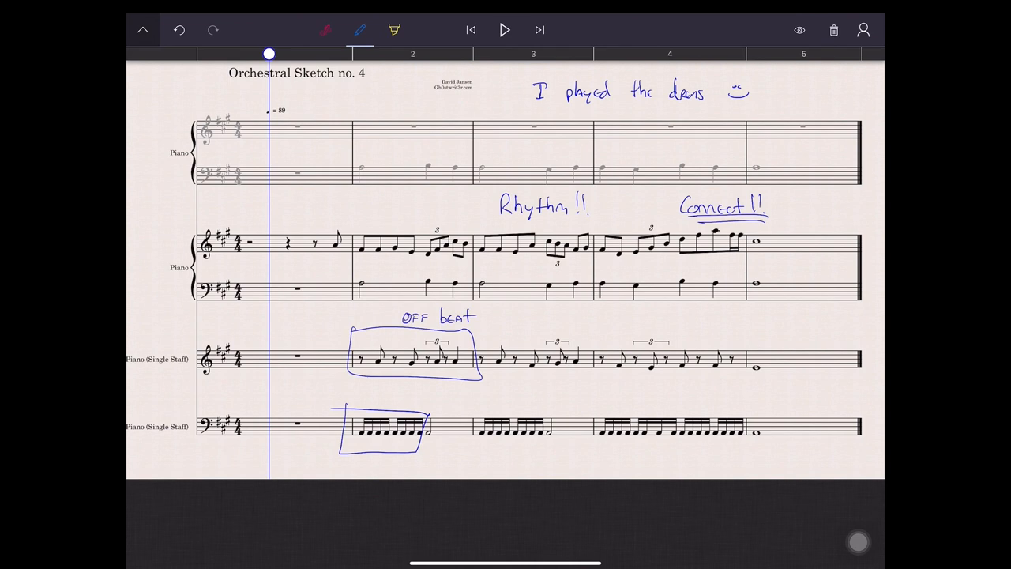
left_click(504, 30)
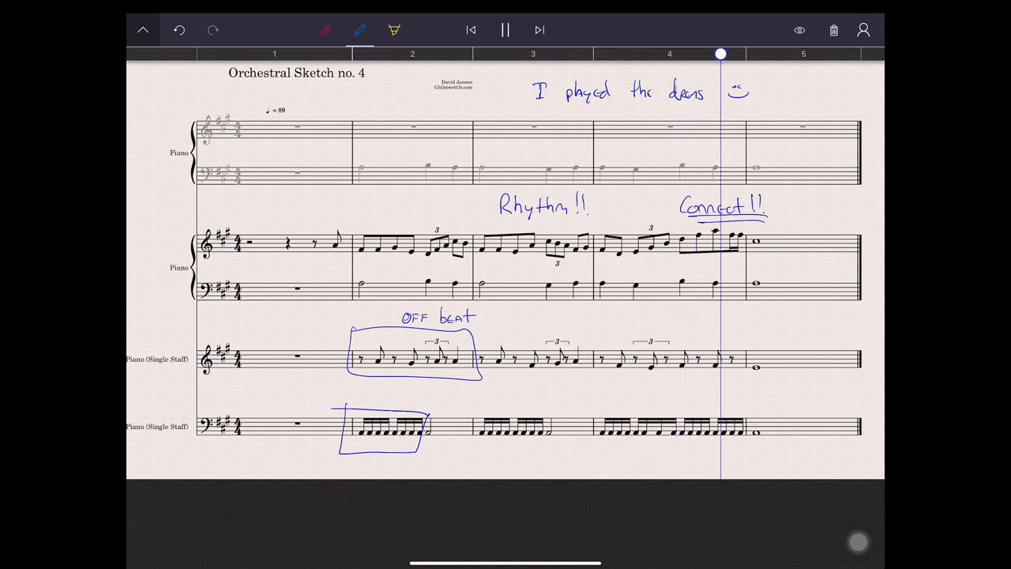
left_click_drag(720, 54, 812, 54)
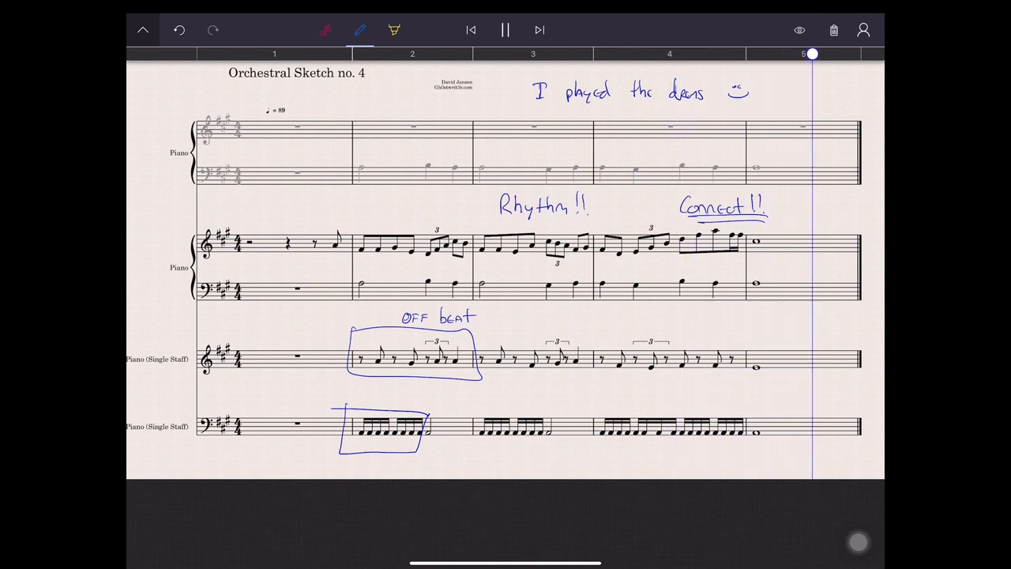
left_click(505, 30)
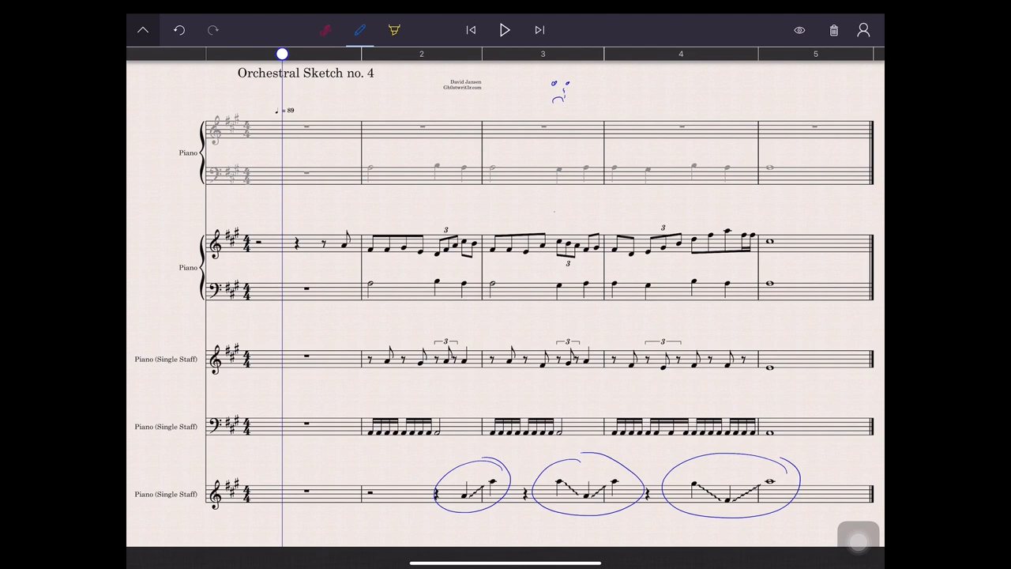
- Write 'decoration is fun! Excitement!' above the melody, underline Excitement, and play back
left_click_drag(398, 204, 409, 207)
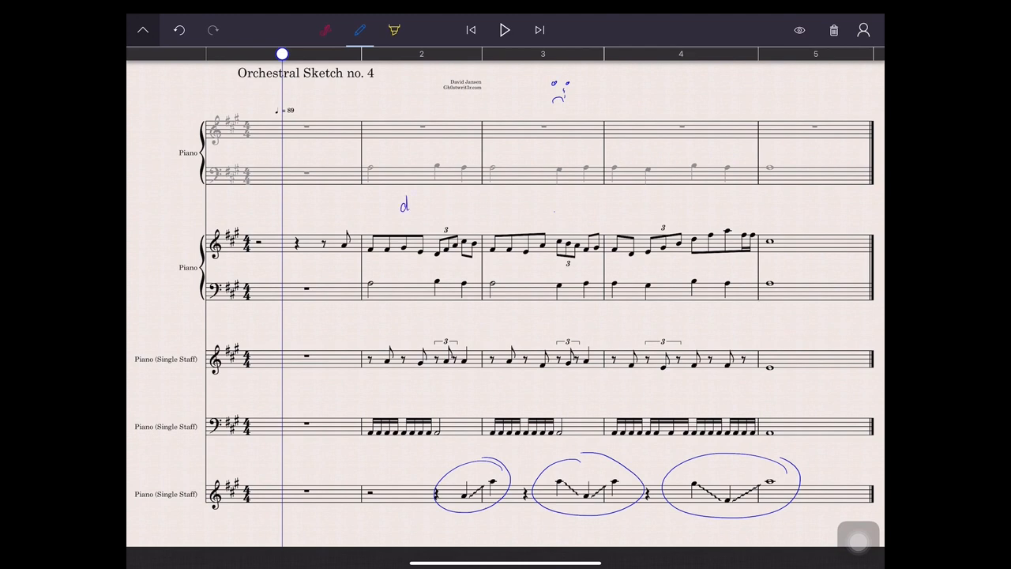
left_click_drag(405, 207, 446, 207)
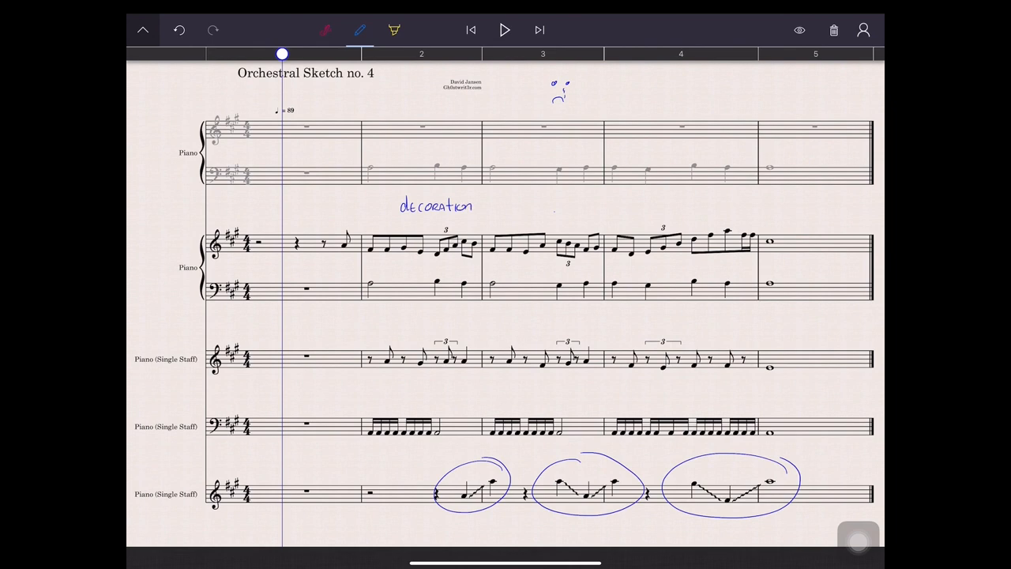
type("is FUN!")
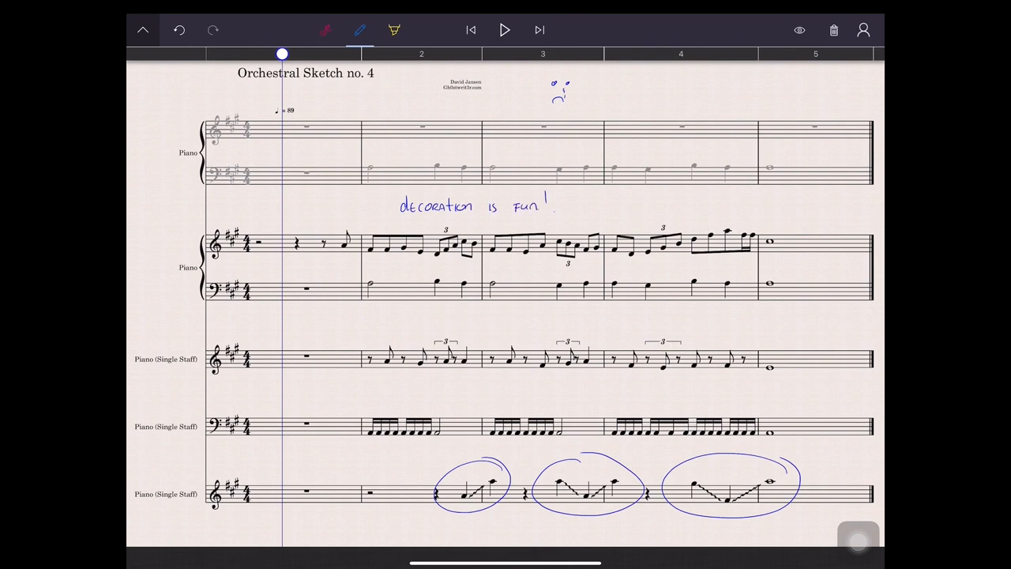
type("Excitement!")
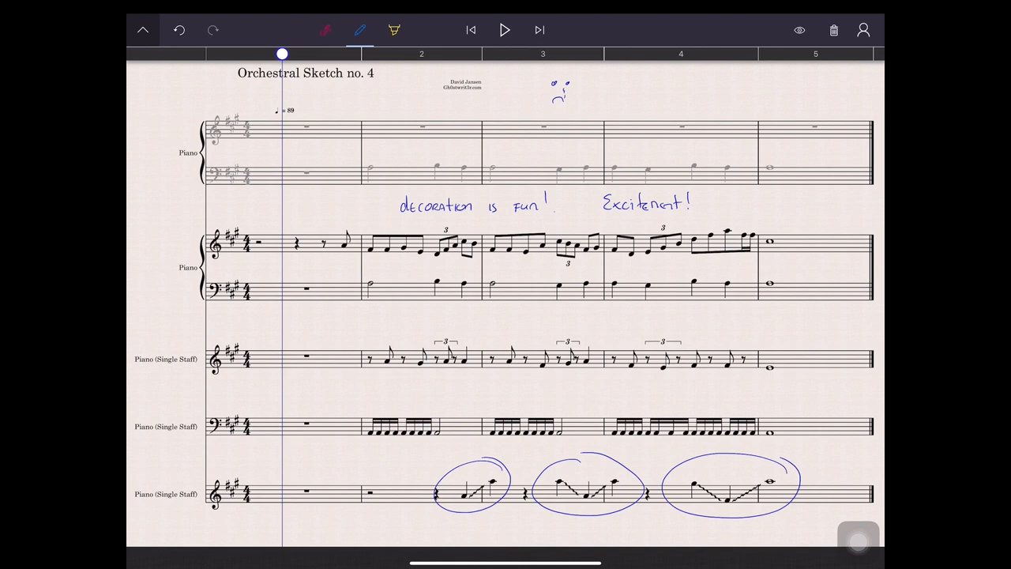
left_click_drag(600, 224, 688, 215)
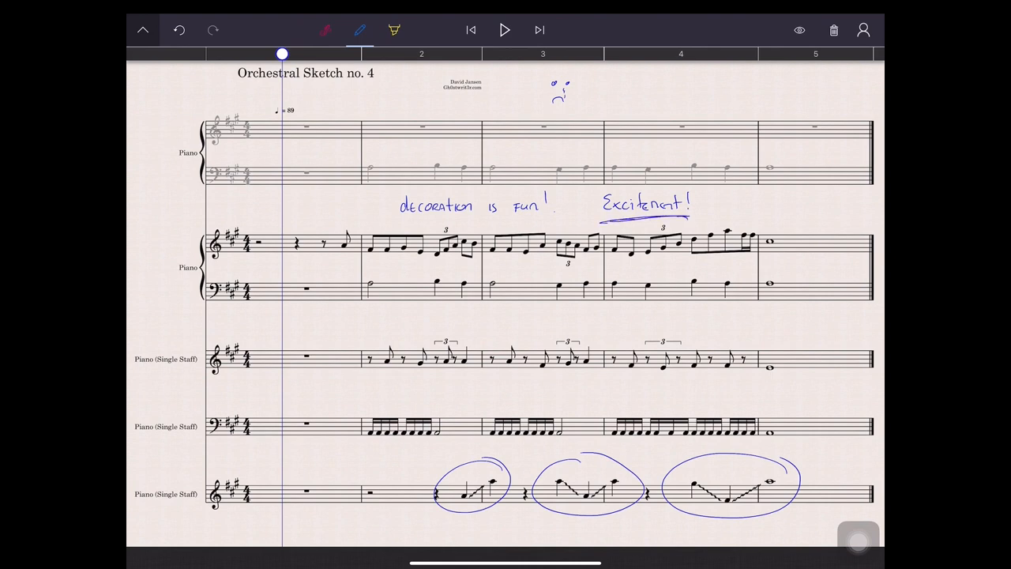
left_click(505, 30)
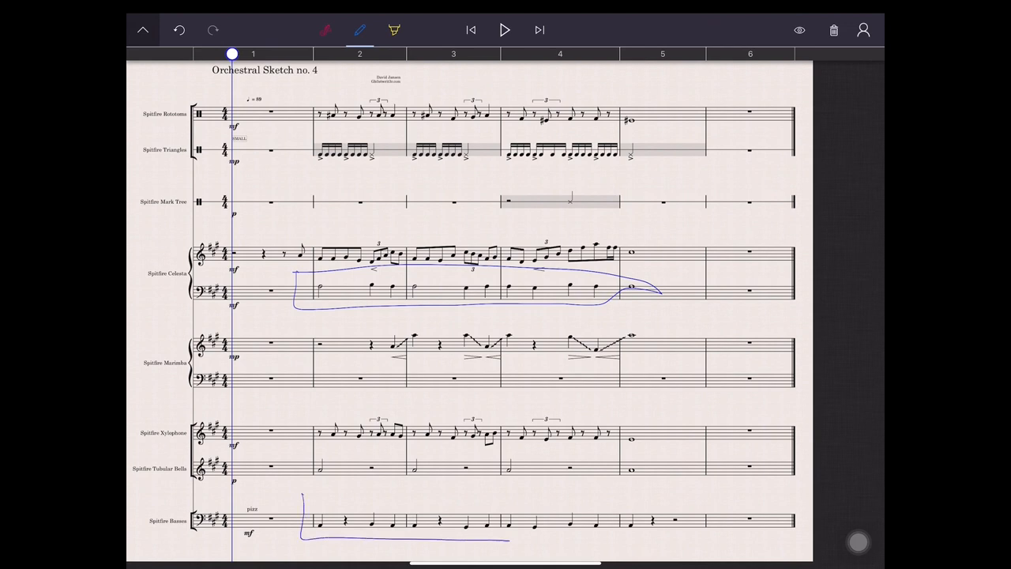
- Box the basses, loop the celesta as 'main part', and trace the triangles' rhythm
left_click_drag(300, 497, 719, 541)
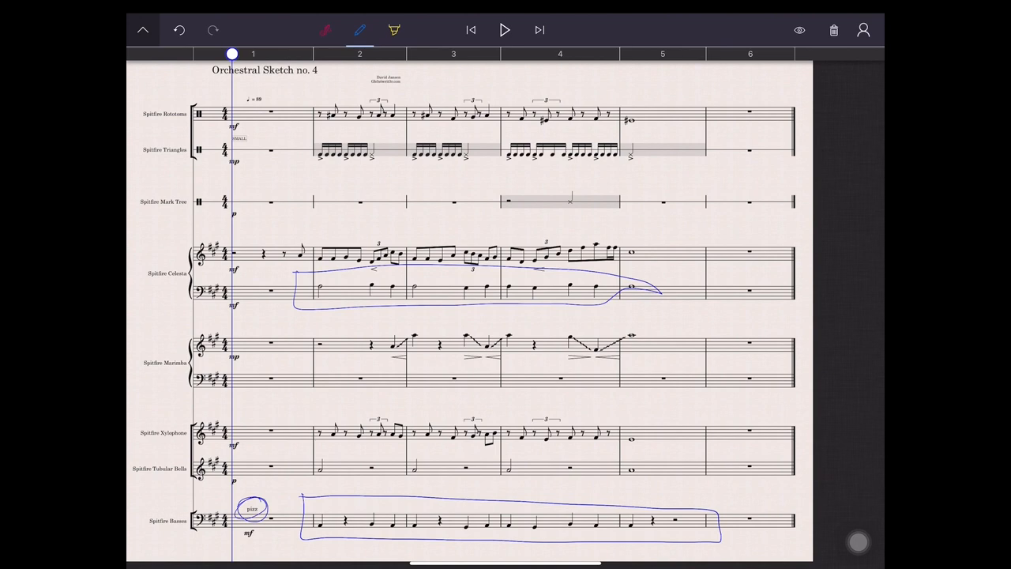
left_click_drag(288, 233, 655, 272)
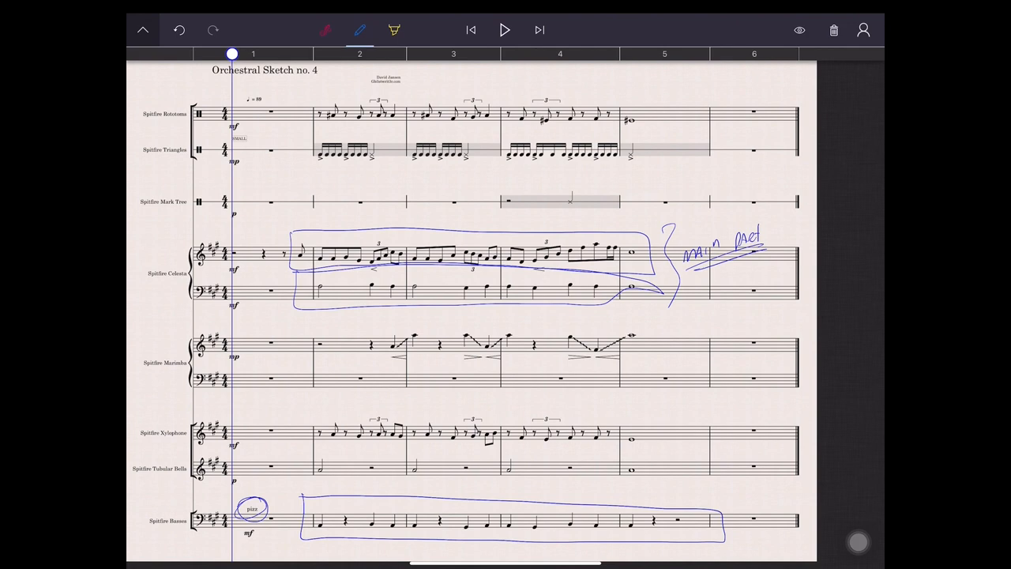
left_click_drag(316, 168, 446, 168)
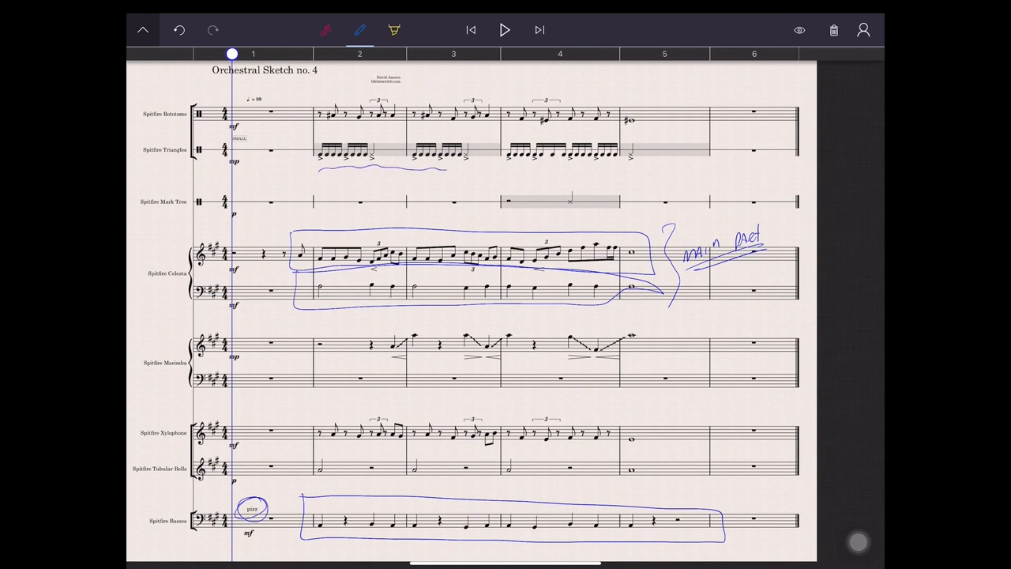
left_click_drag(447, 169, 642, 172)
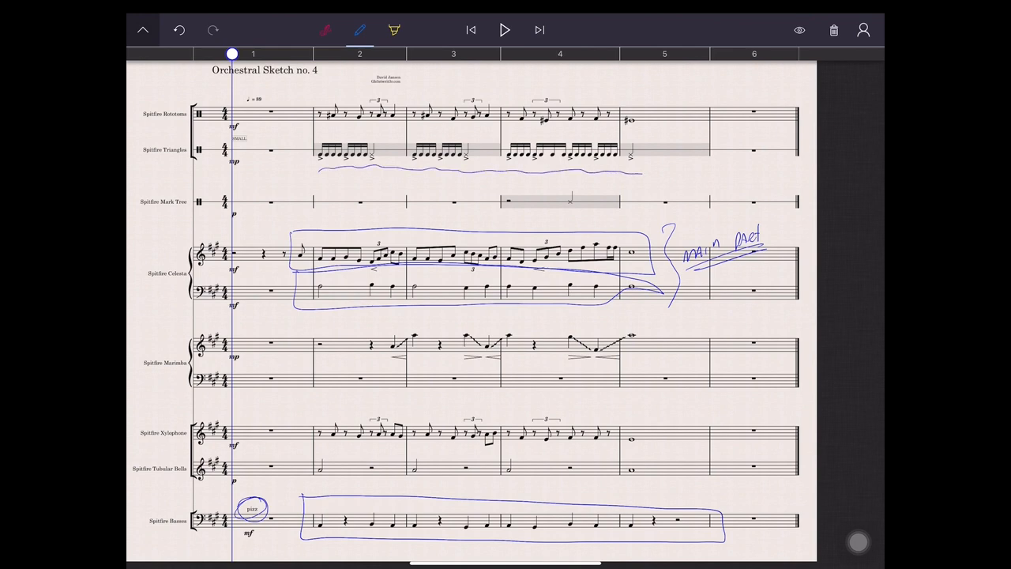
- Box the rototoms as 'Support', bracket the marimba 'Runs', and play back
left_click_drag(300, 99, 655, 138)
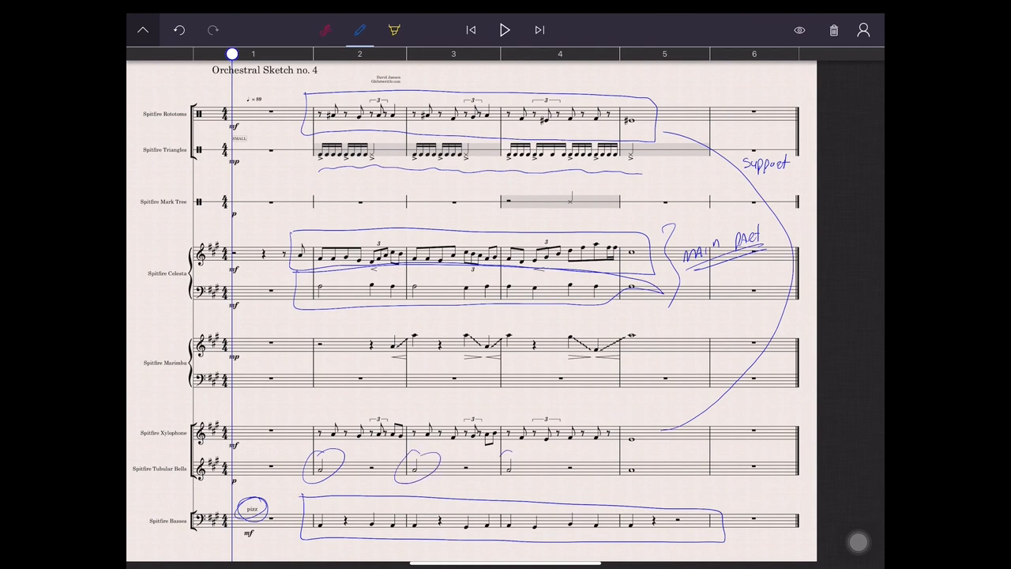
left_click_drag(498, 466, 632, 470)
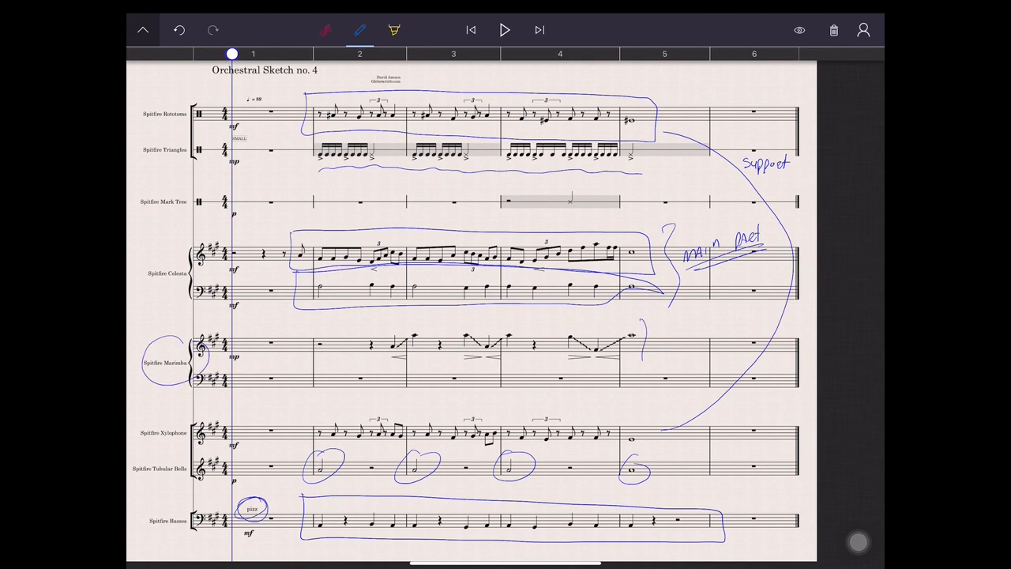
type("Runs")
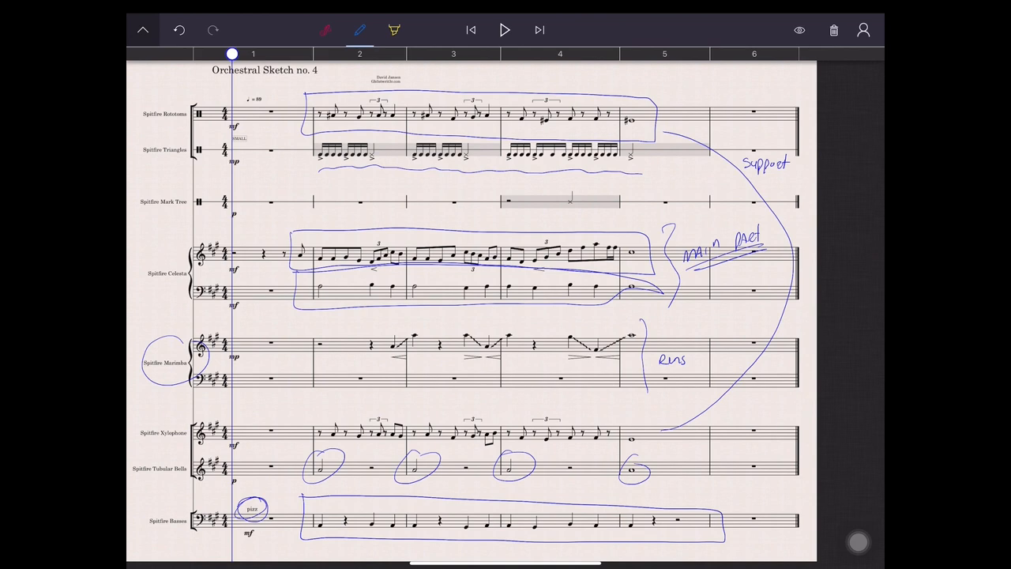
left_click(505, 30)
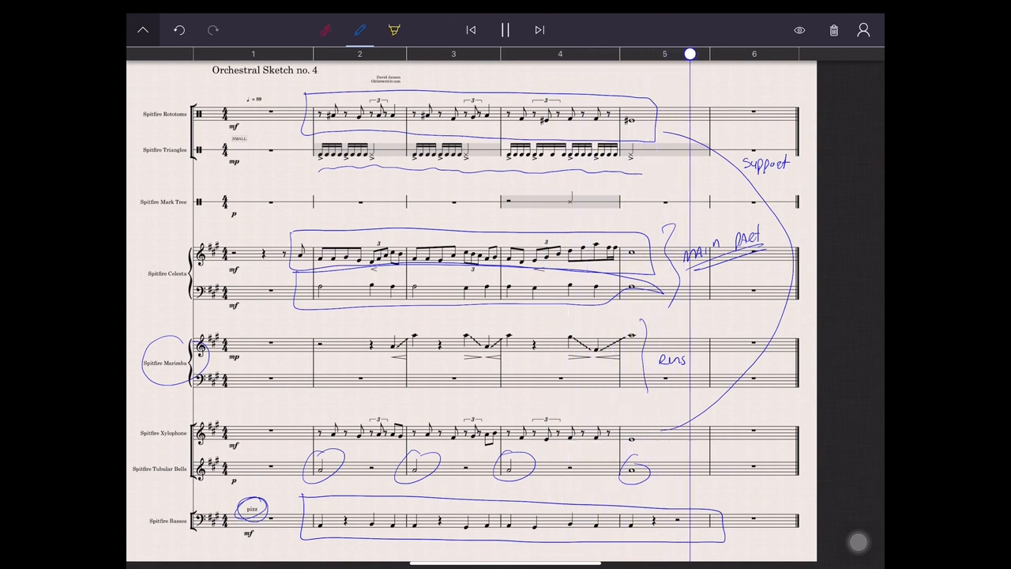
left_click_drag(689, 53, 754, 54)
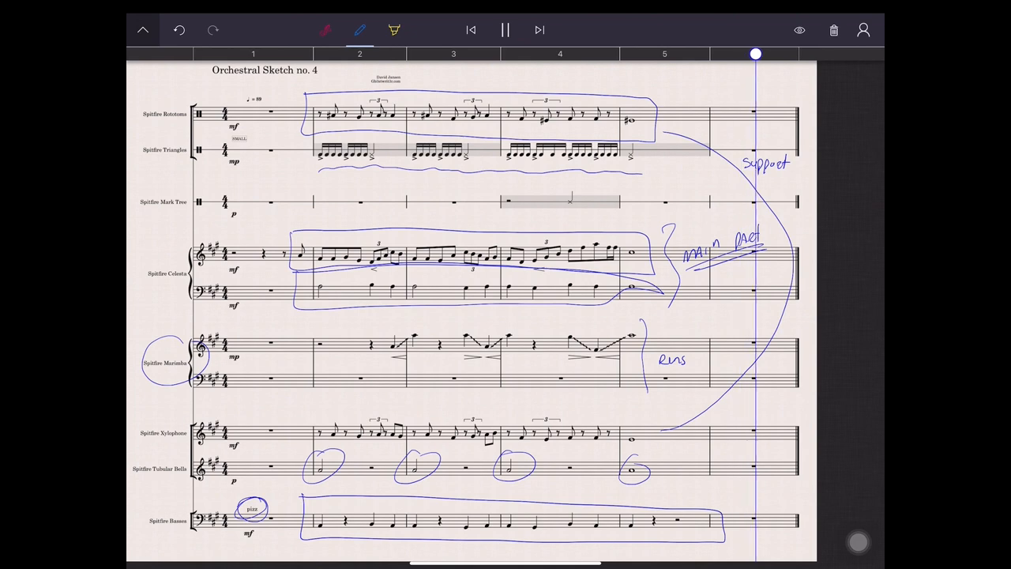
left_click(505, 30)
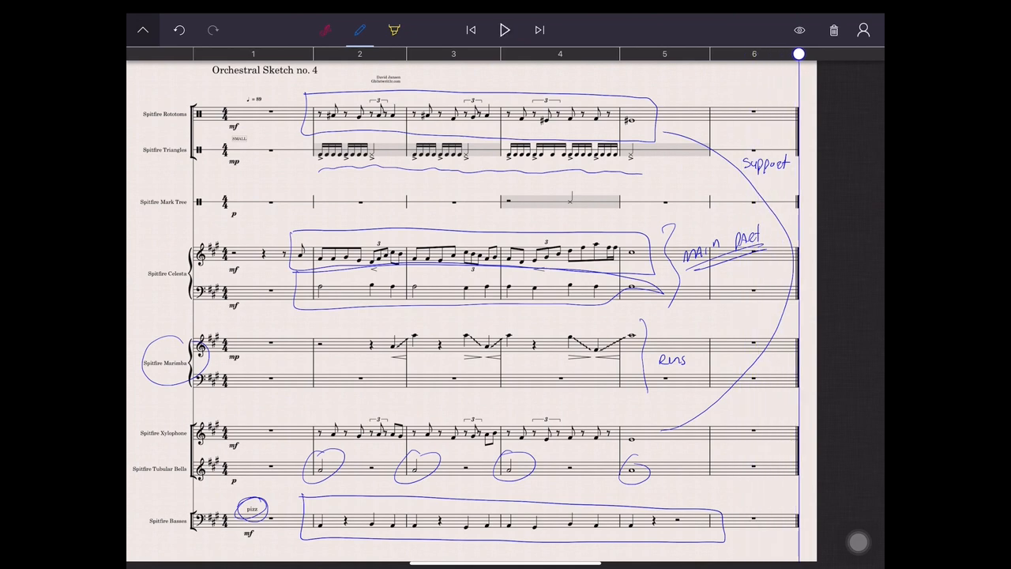